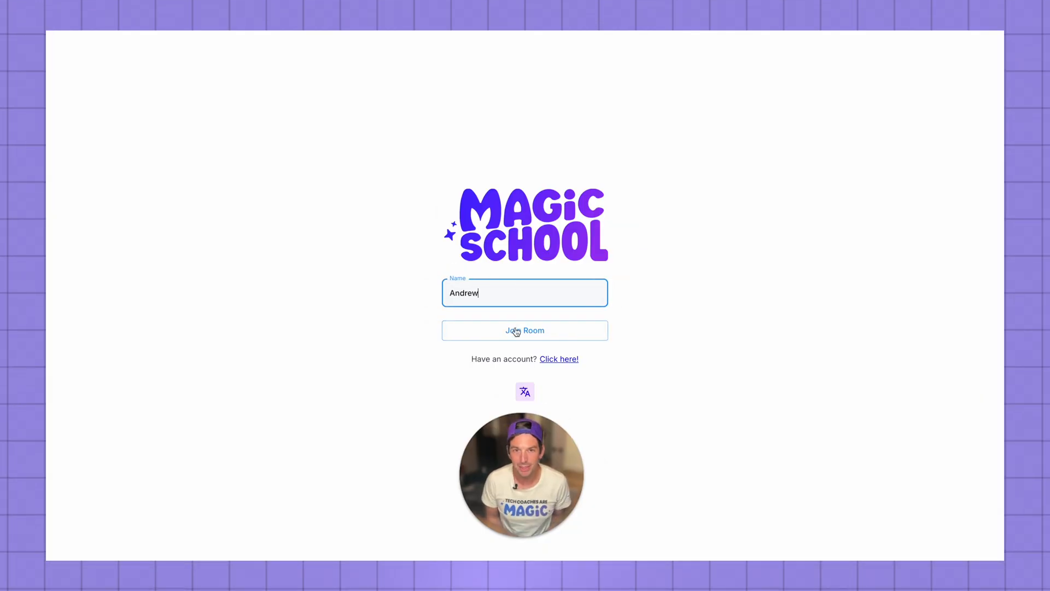
# Go from Join Room to the Student Rooms page listing the teacher's active rooms
pyautogui.click(524, 331)
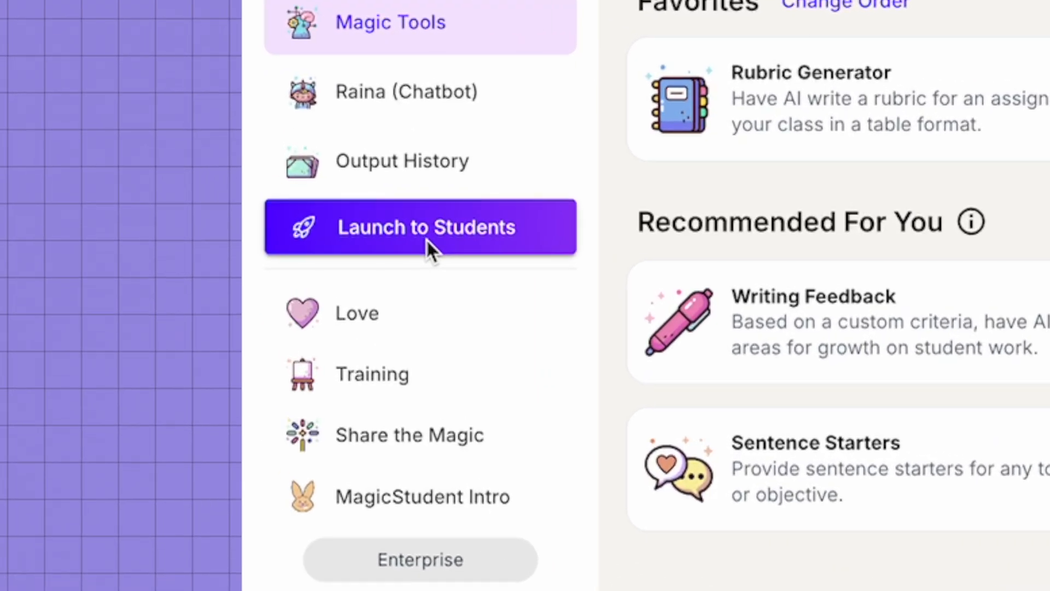
pyautogui.click(420, 227)
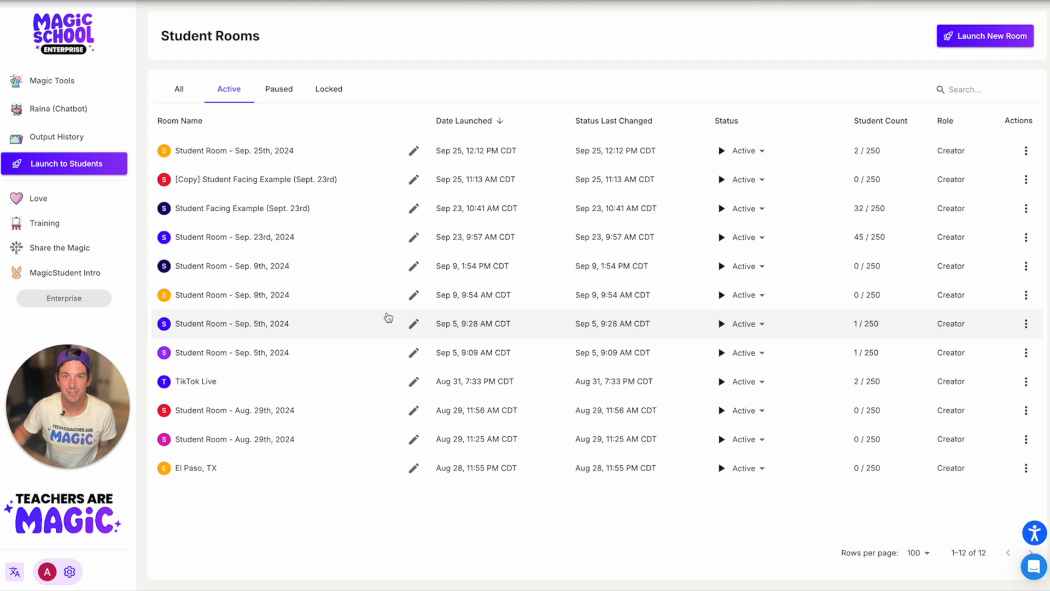
pyautogui.moveTo(414, 323)
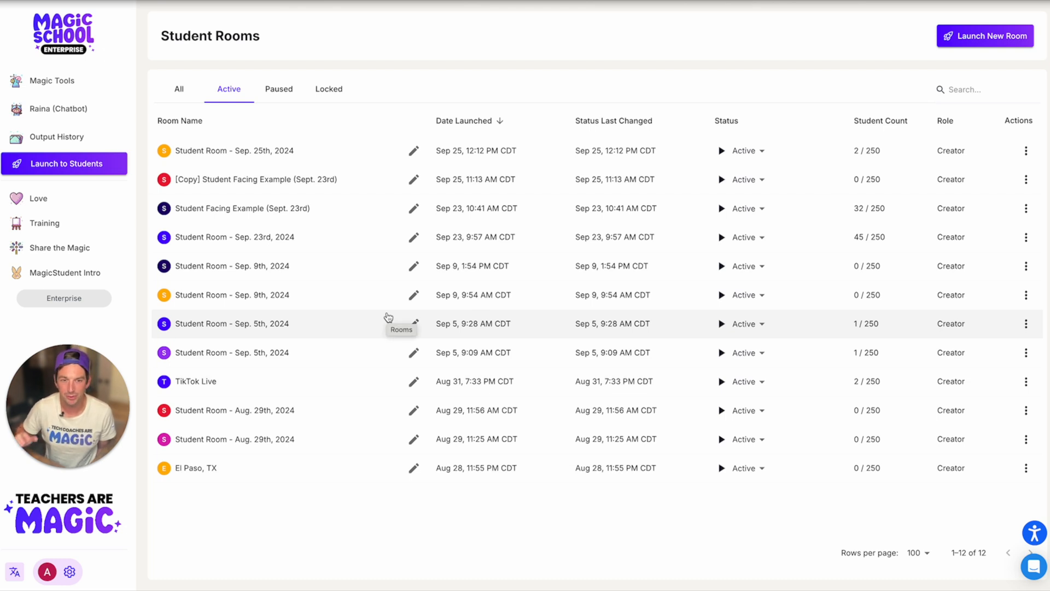
pyautogui.moveTo(880, 93)
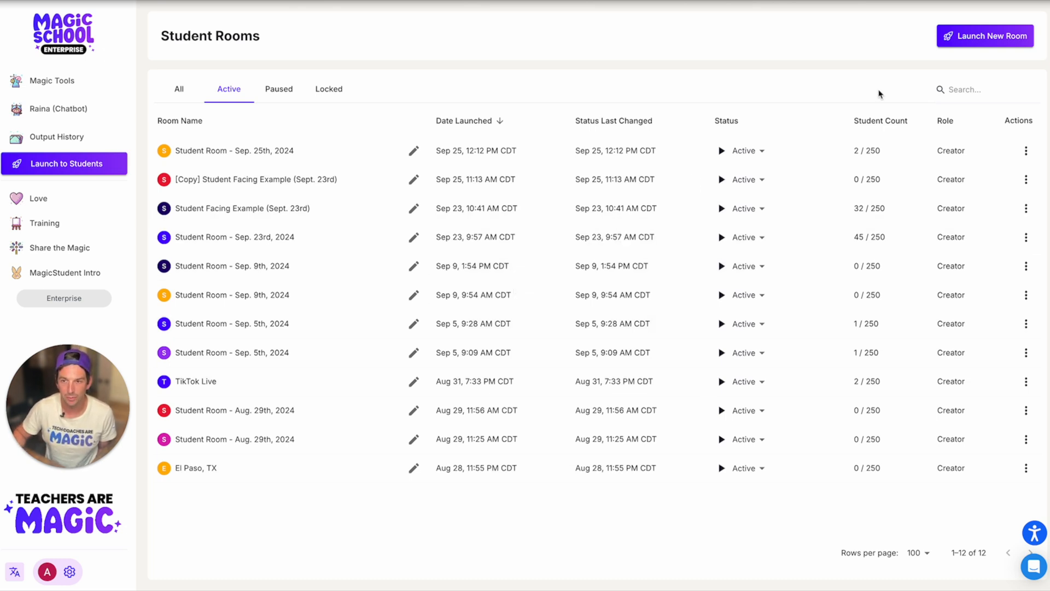
# Create a new student room set to 5th grade and continue to tool selection
pyautogui.click(984, 35)
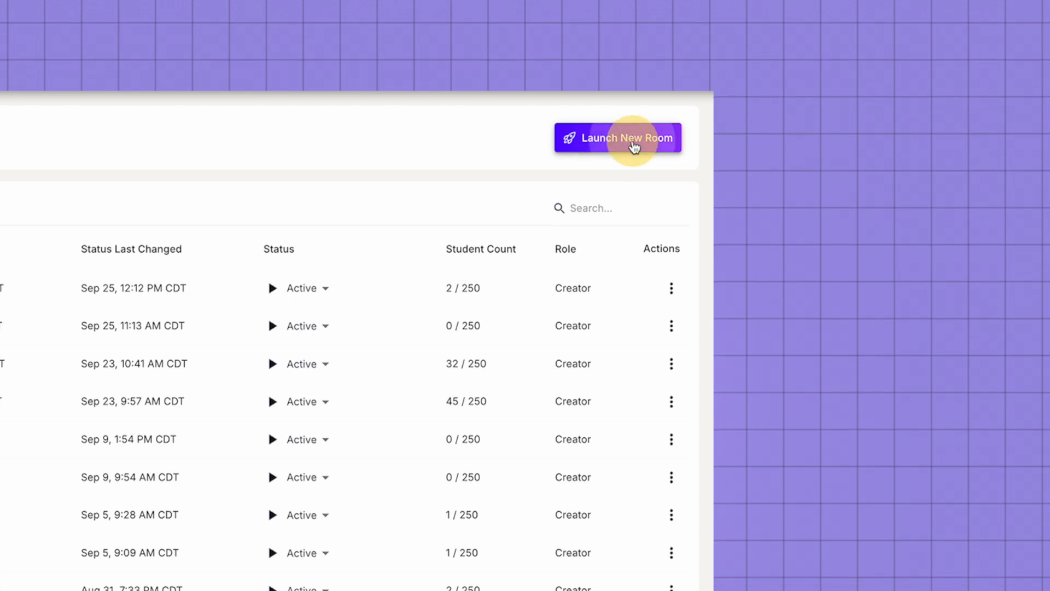
pyautogui.click(617, 138)
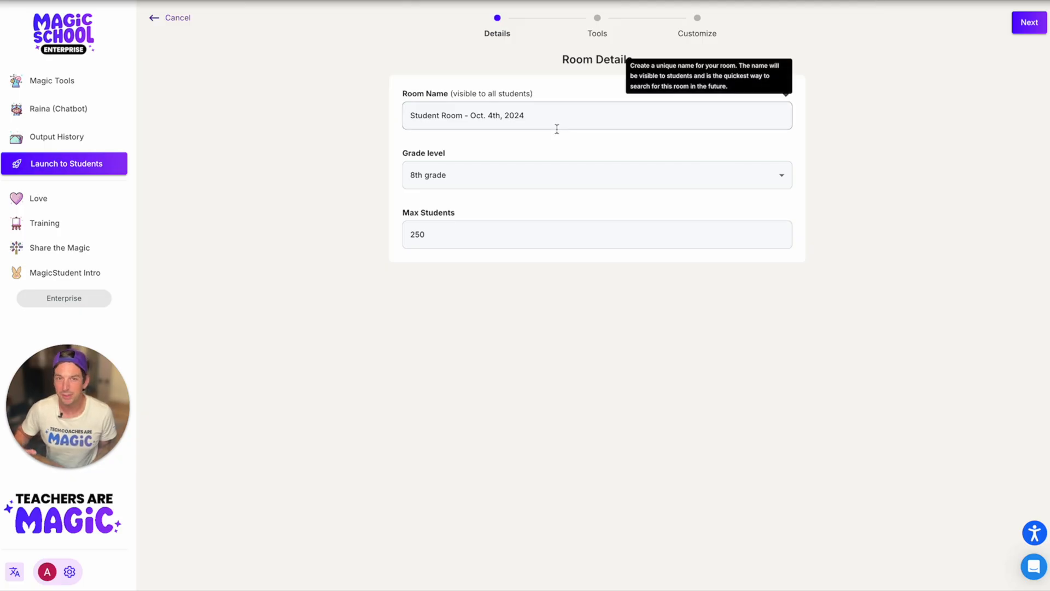
pyautogui.click(596, 175)
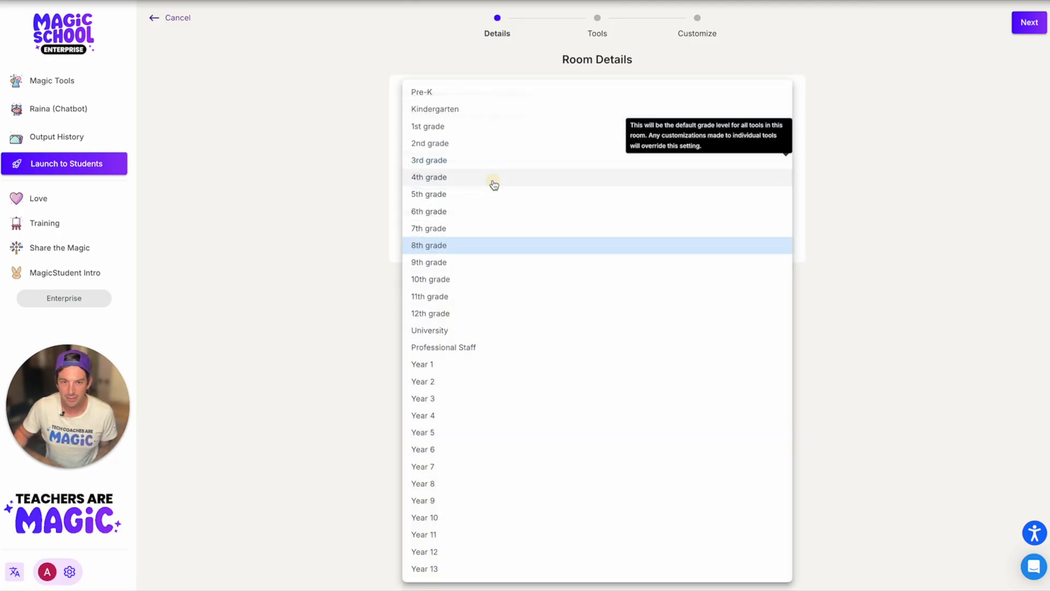
pyautogui.click(428, 194)
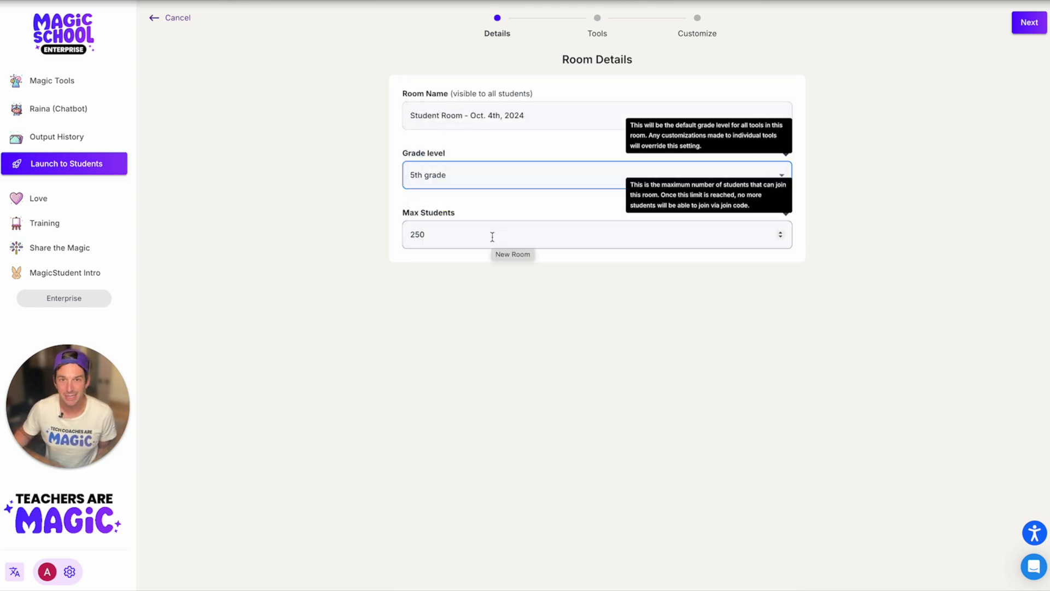
pyautogui.click(1029, 22)
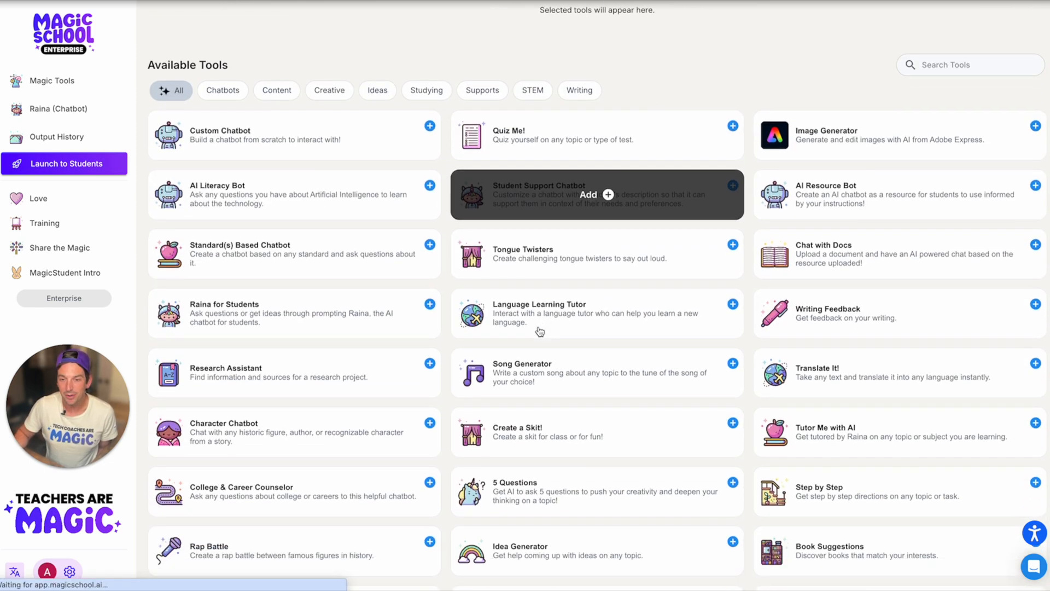
# Add Research Assistant and Debate Partner from the Available Tools grid
pyautogui.scroll(-3)
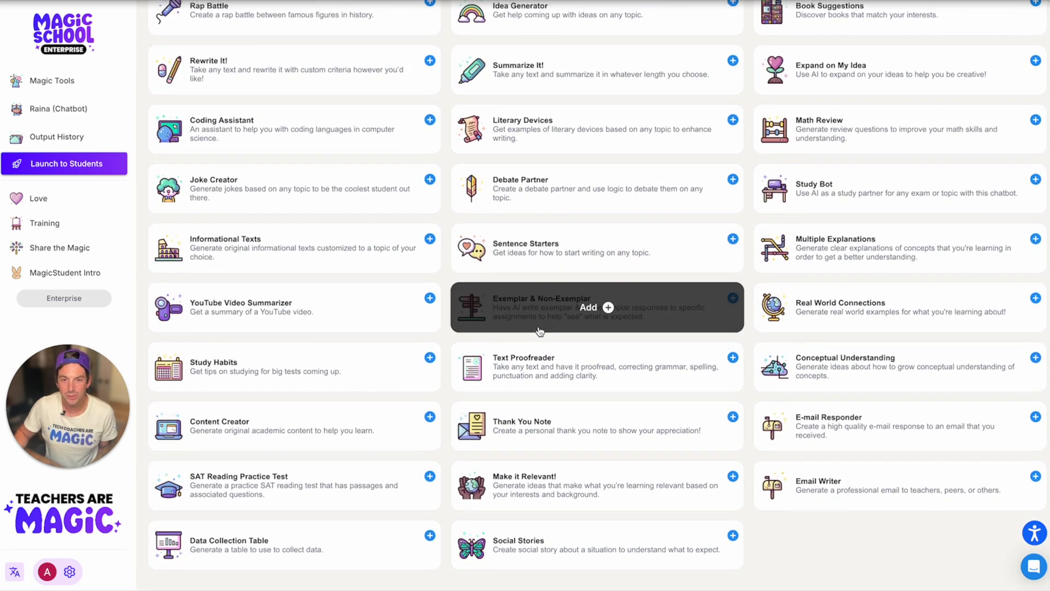
pyautogui.click(65, 163)
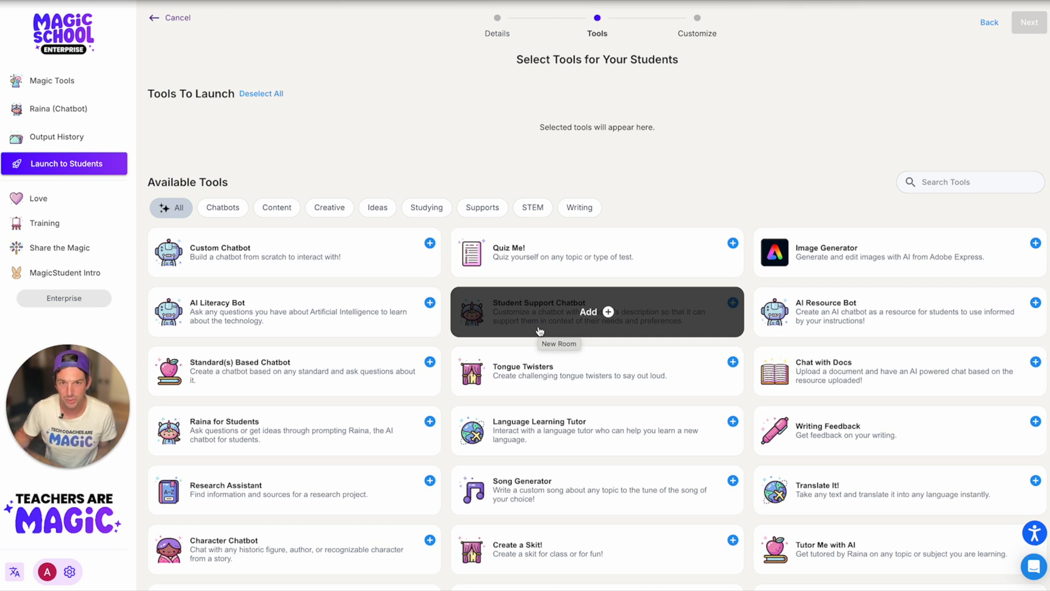
pyautogui.moveTo(410, 497)
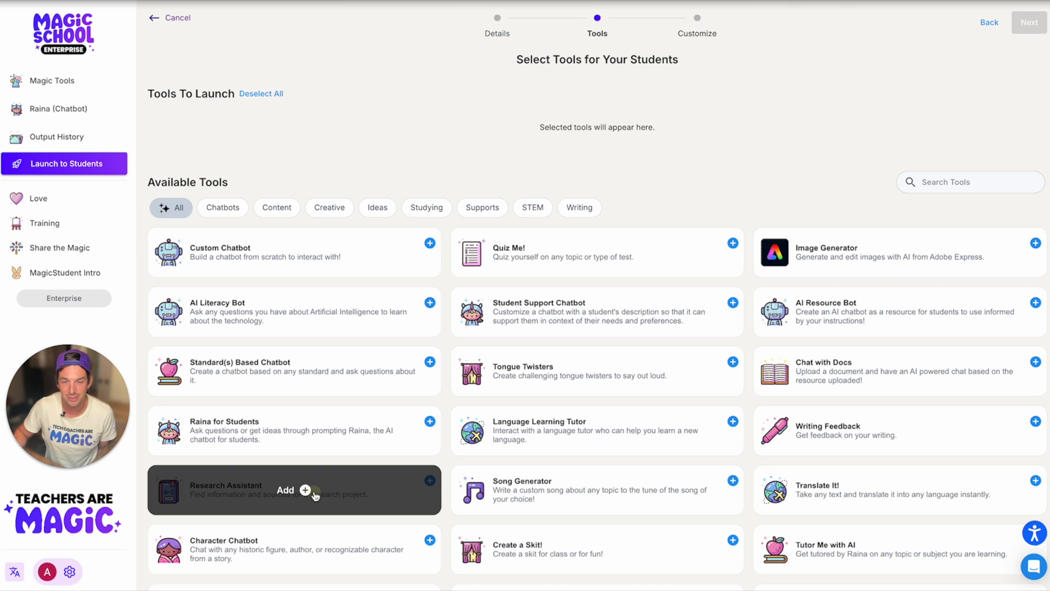
pyautogui.scroll(-3)
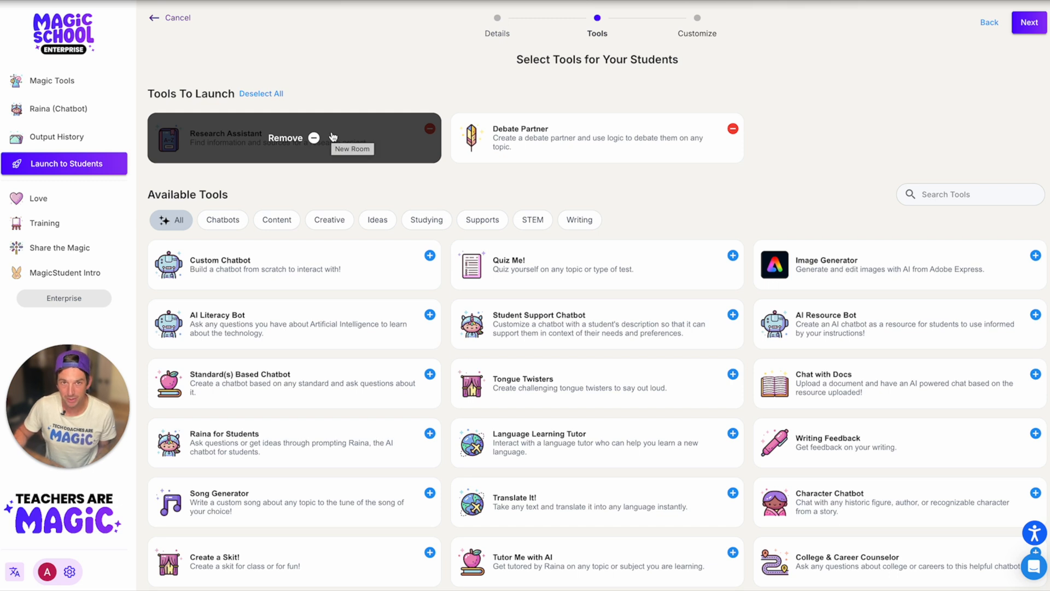
pyautogui.moveTo(923, 60)
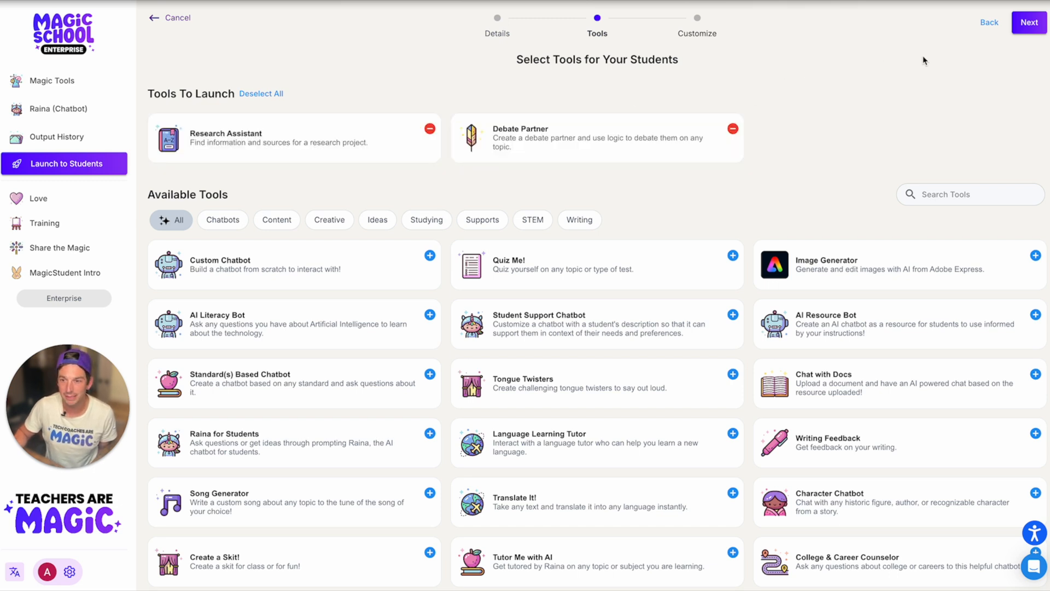
# Proceed to the Customize step and choose Debate Partner to customize
pyautogui.click(1030, 22)
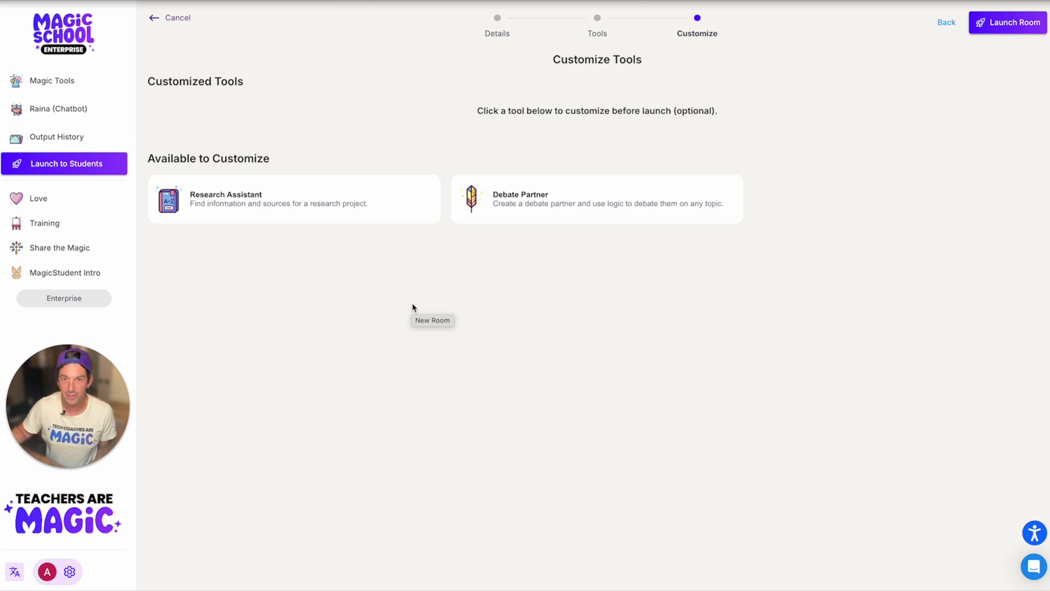
pyautogui.moveTo(593, 214)
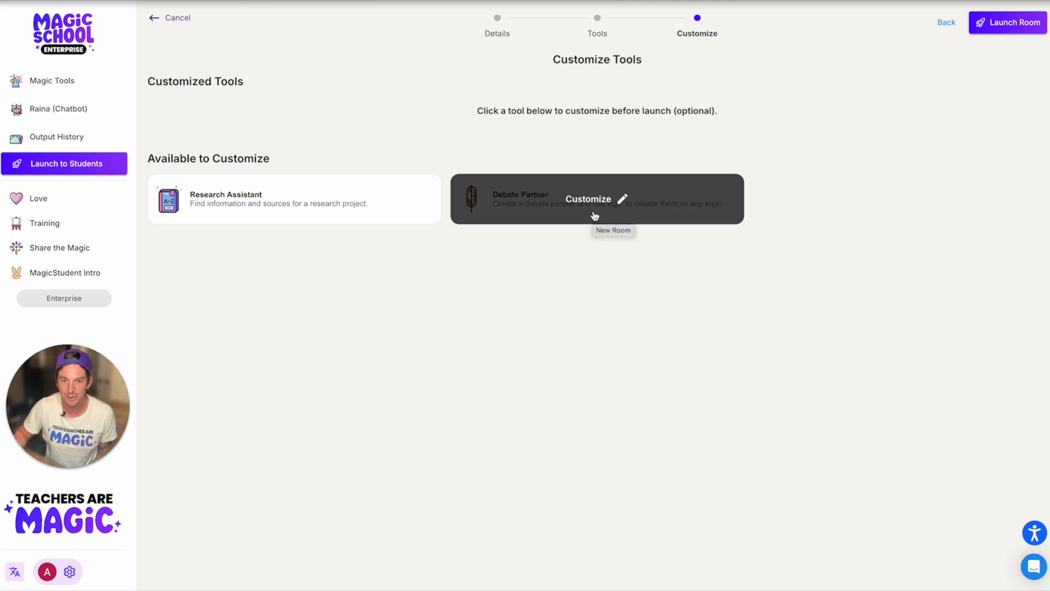
pyautogui.click(589, 199)
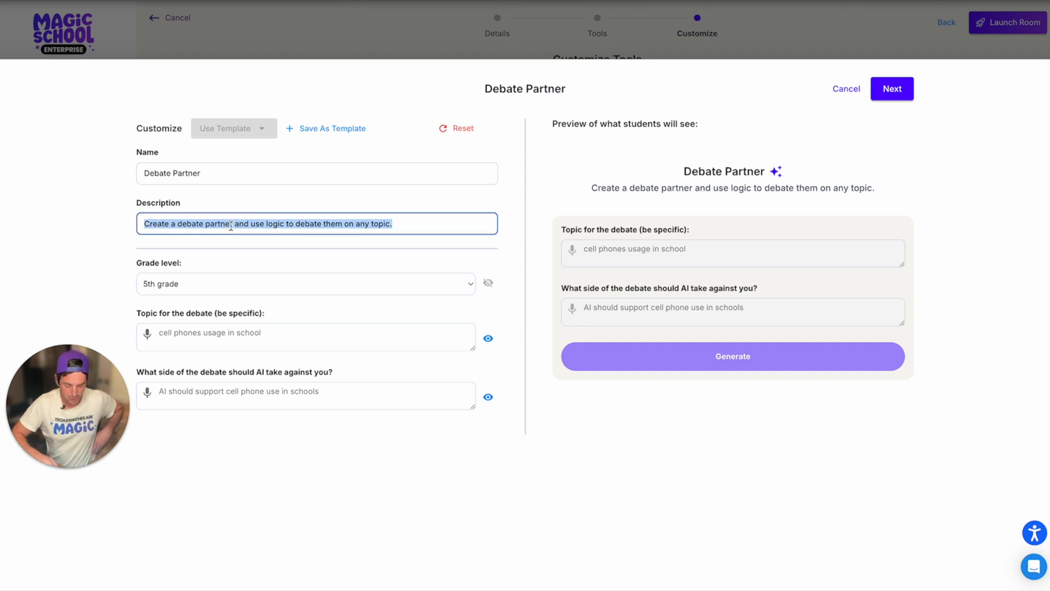
# Set the debate topic to 'Should students have homework?' and hide it from students
pyautogui.click(305, 337)
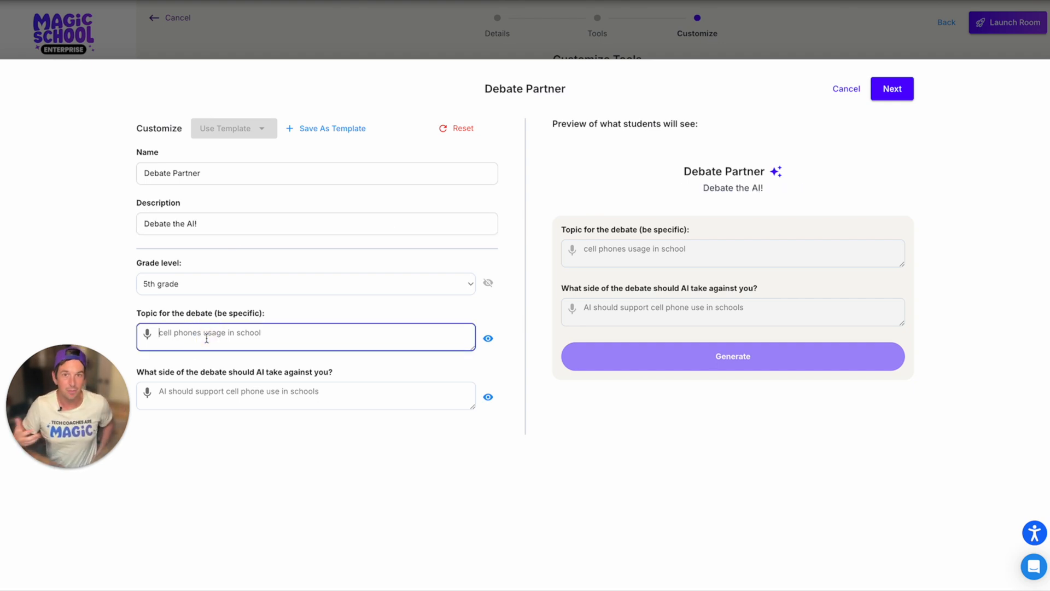
pyautogui.write('Should students have homework?')
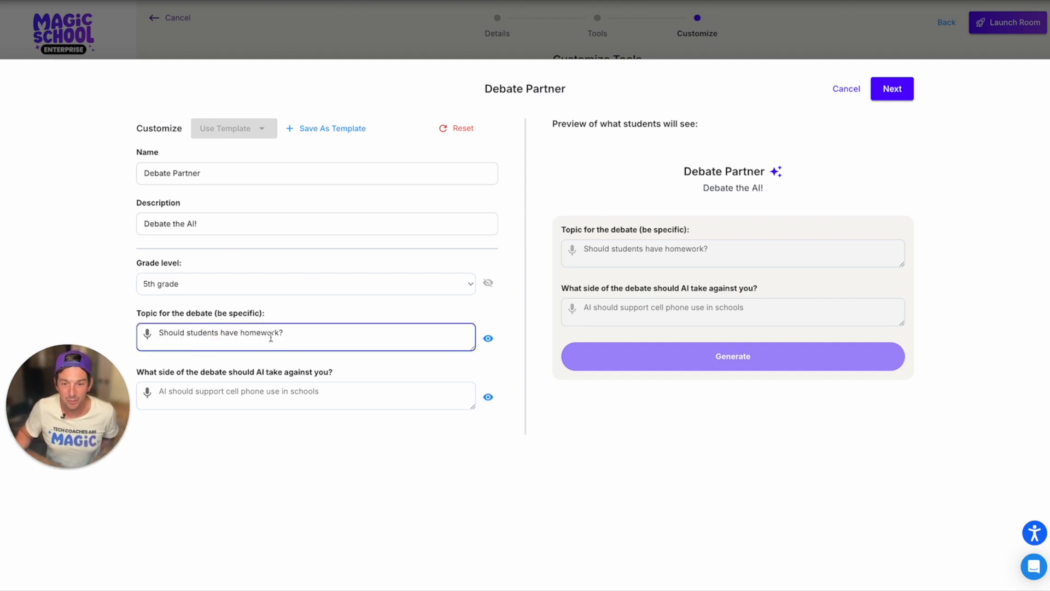
pyautogui.click(306, 395)
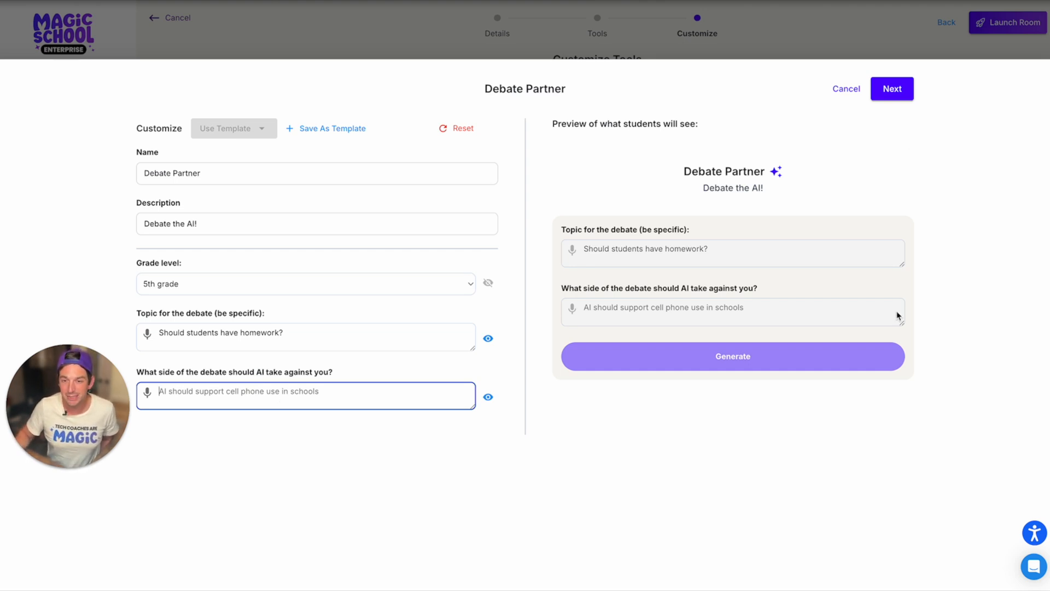
pyautogui.moveTo(685, 425)
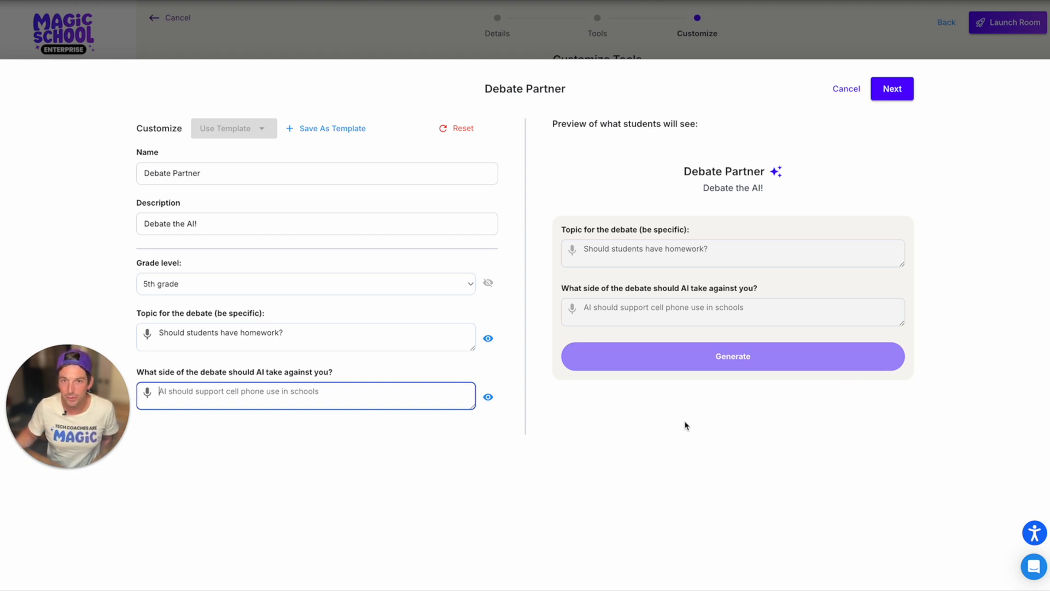
pyautogui.moveTo(588, 266)
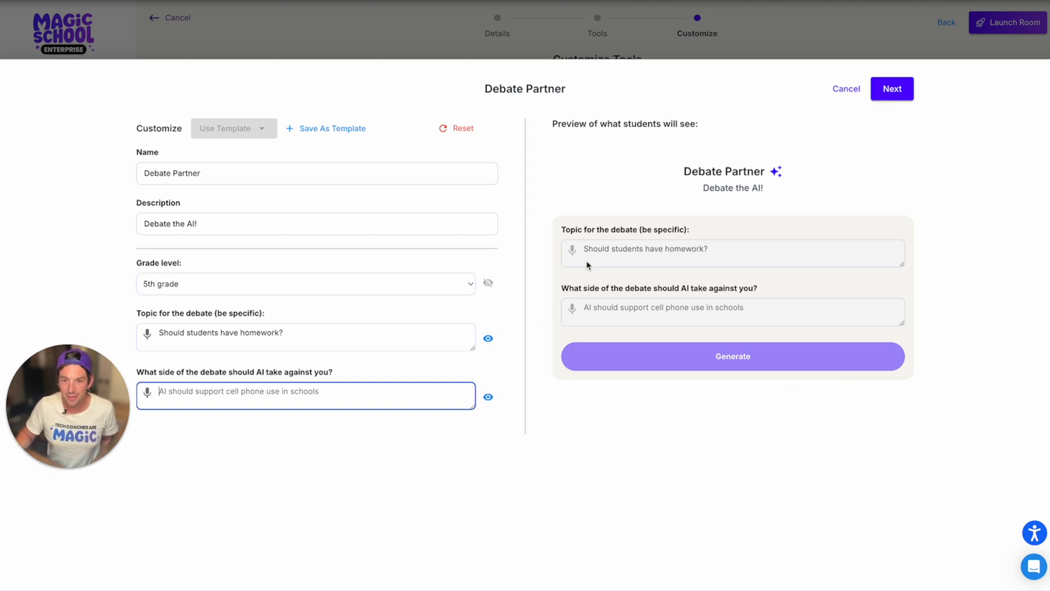
pyautogui.moveTo(479, 324)
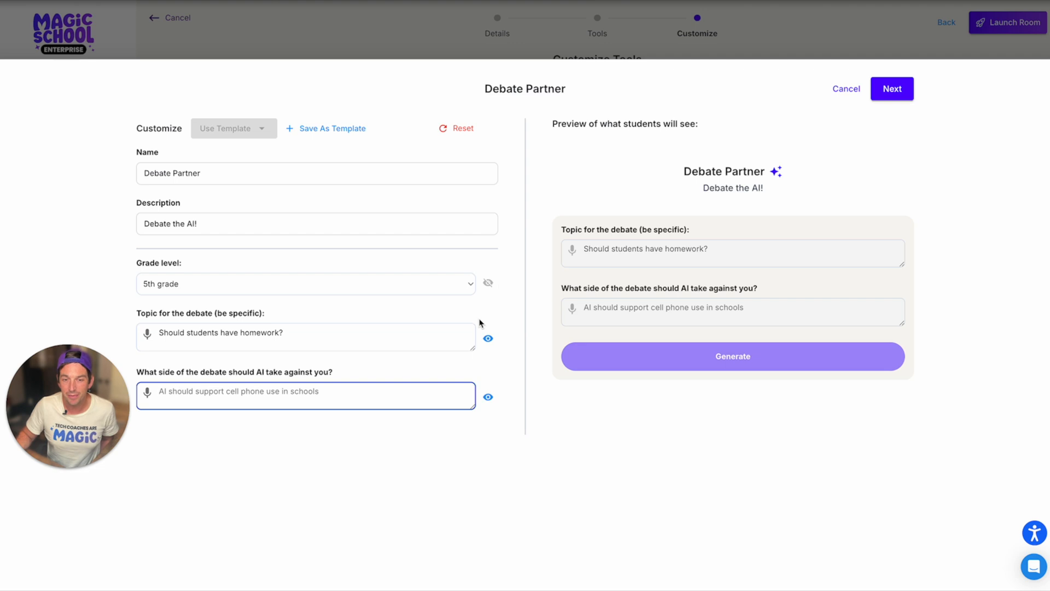
pyautogui.moveTo(488, 339)
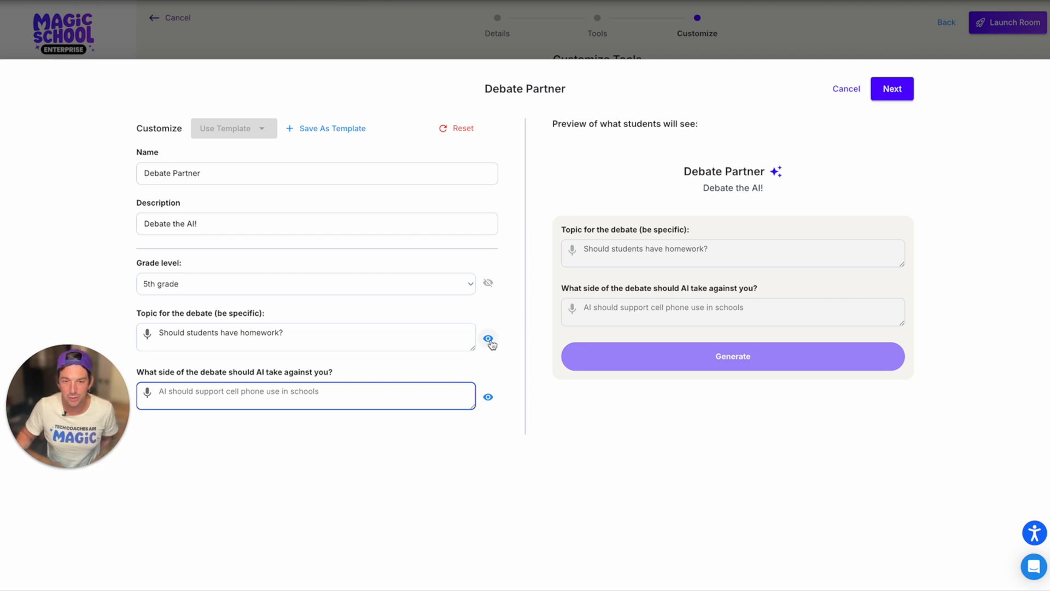
pyautogui.click(488, 338)
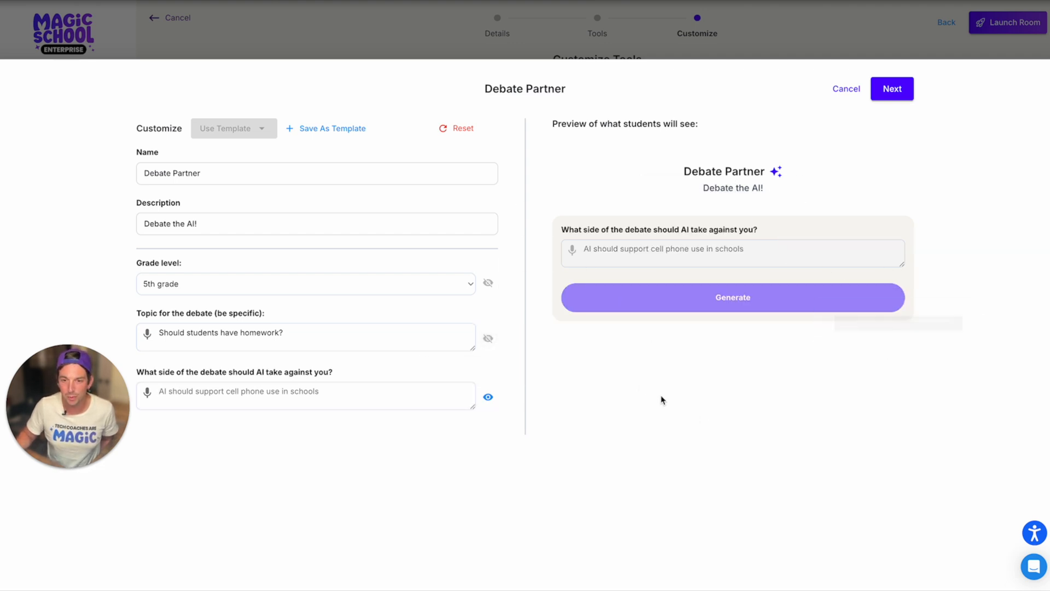
# Test Debate Partner with the AI arguing 'Students should not have homework'
pyautogui.click(891, 89)
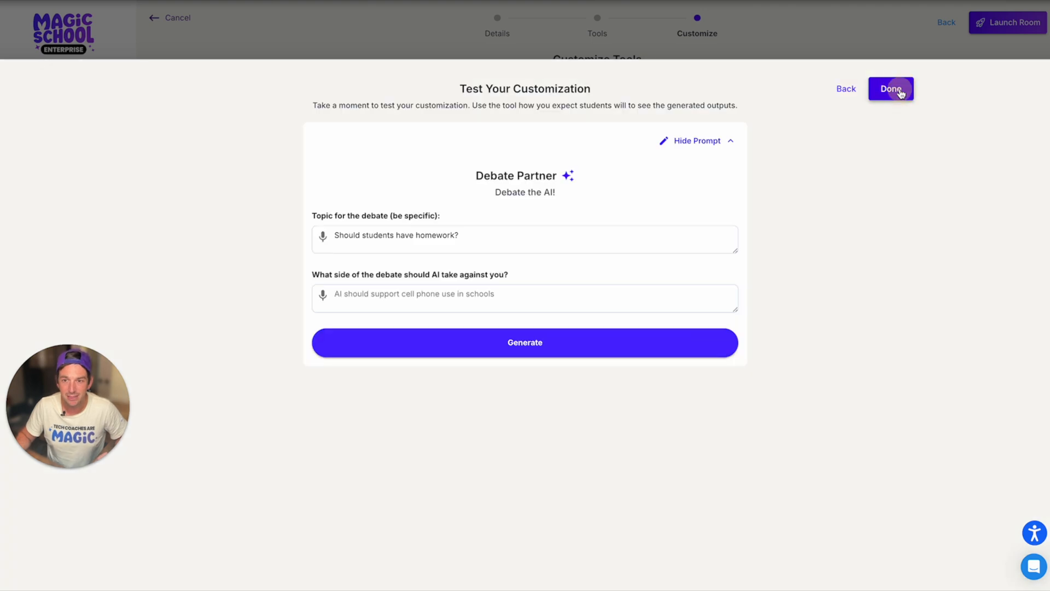
pyautogui.moveTo(505, 285)
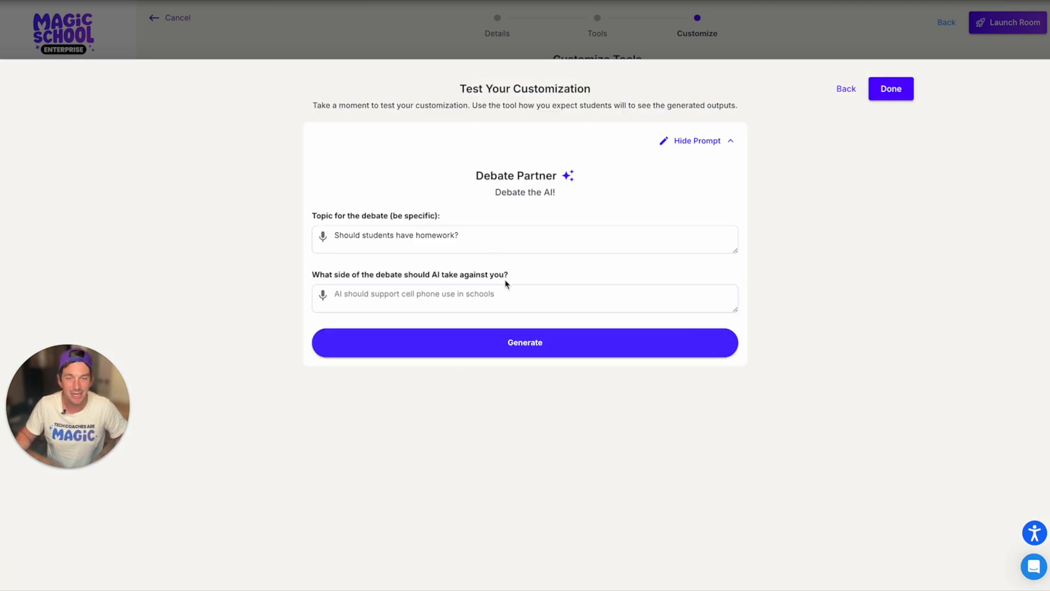
pyautogui.write('Students should not have homework')
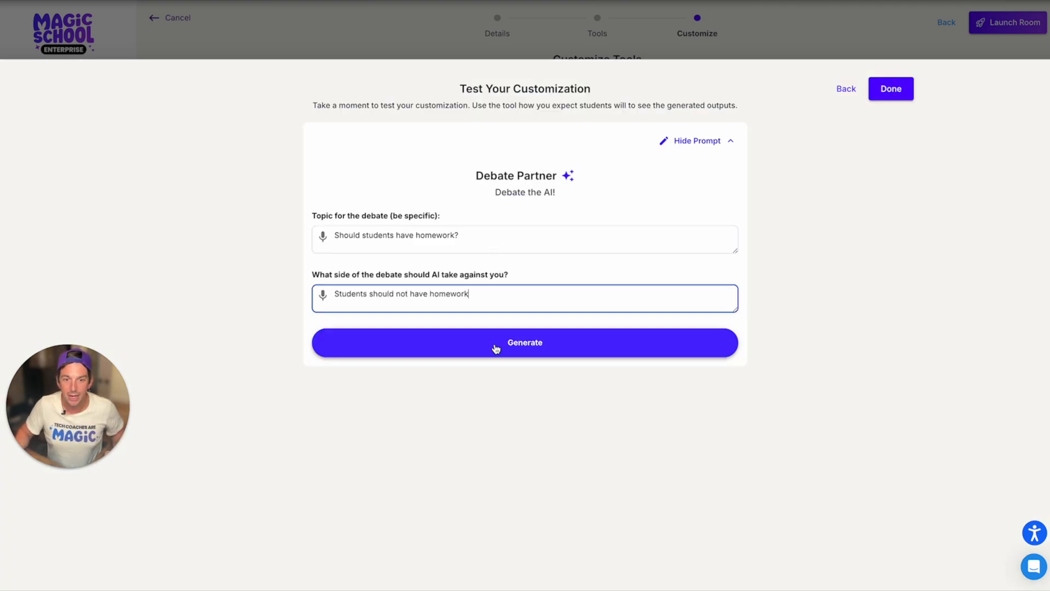
pyautogui.click(524, 342)
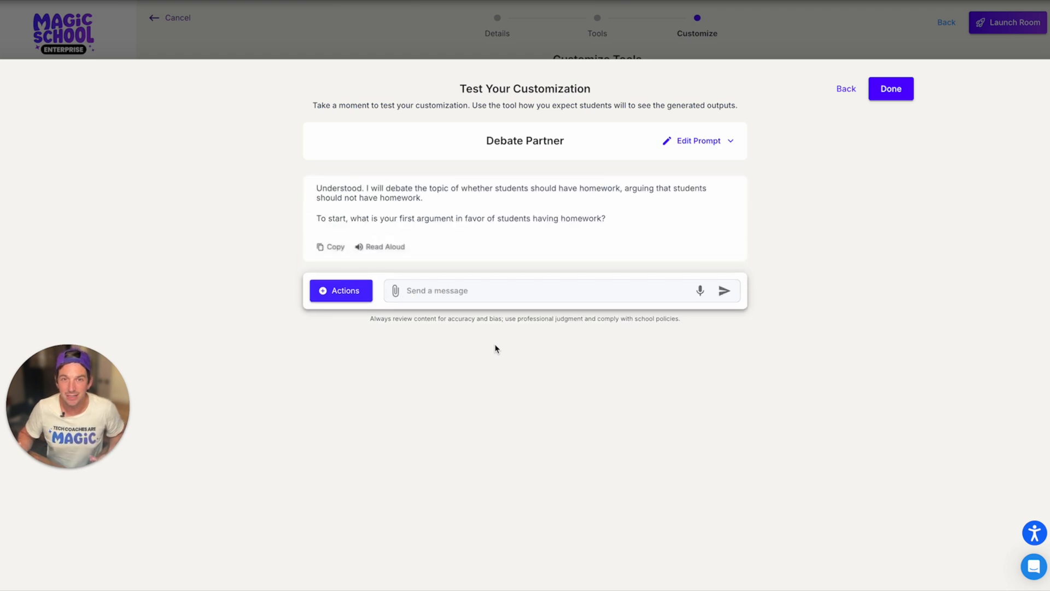
pyautogui.moveTo(873, 168)
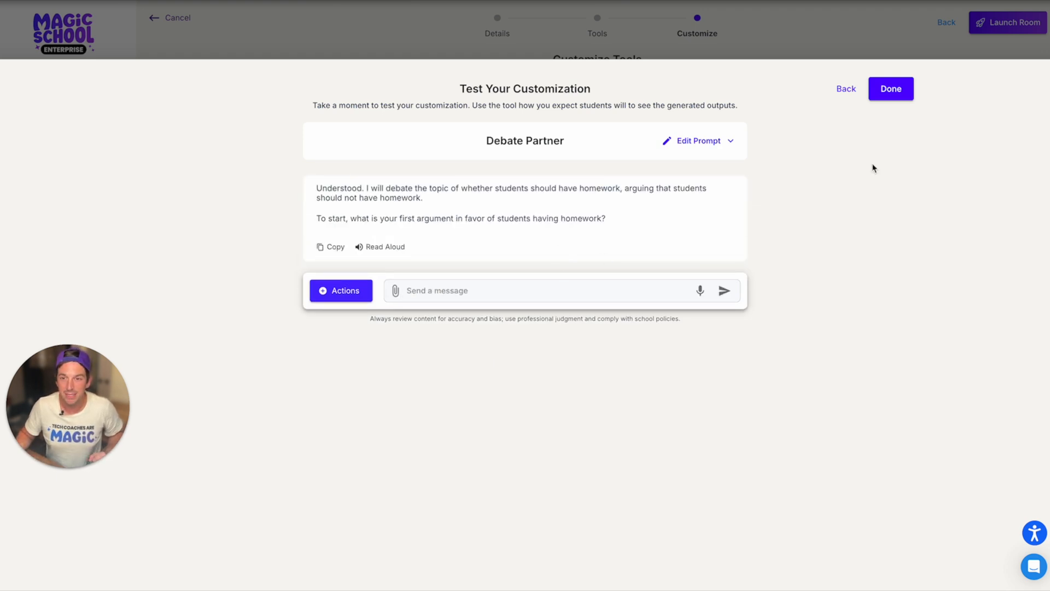
# Finish customizing and launch the room to show its sharing options
pyautogui.click(891, 89)
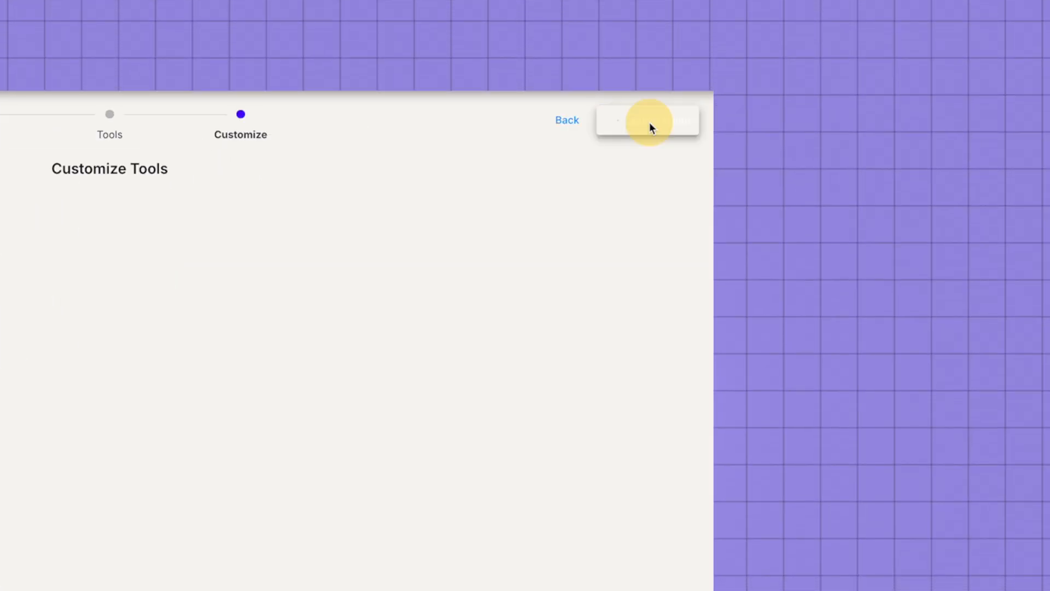
pyautogui.click(646, 120)
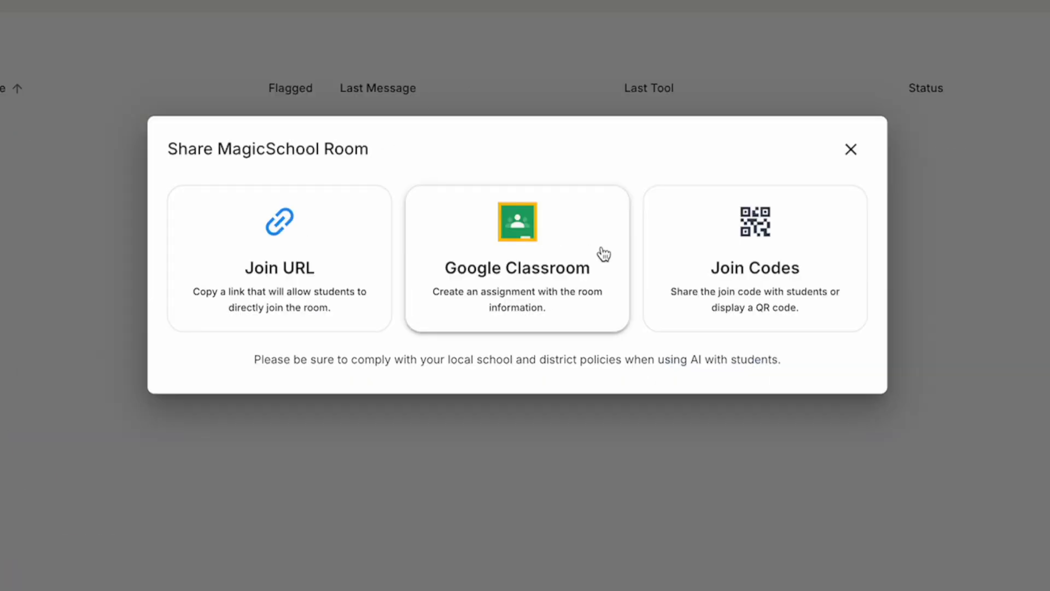